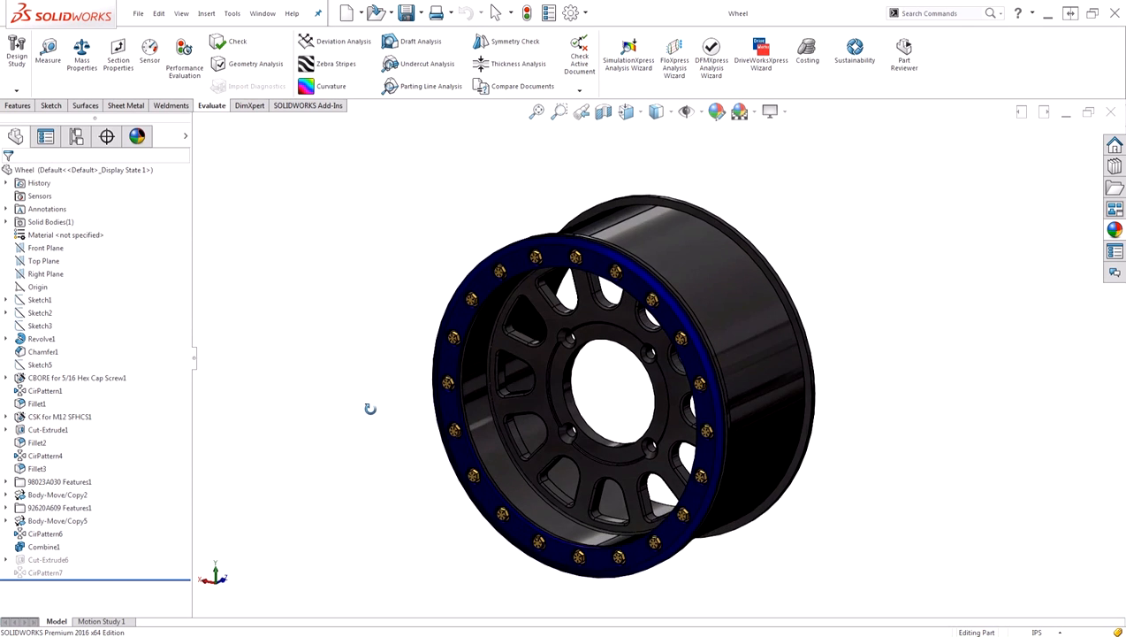
- Orbit the black wheel, then open the material editor from the part's Material entry
drag(371, 408, 412, 389)
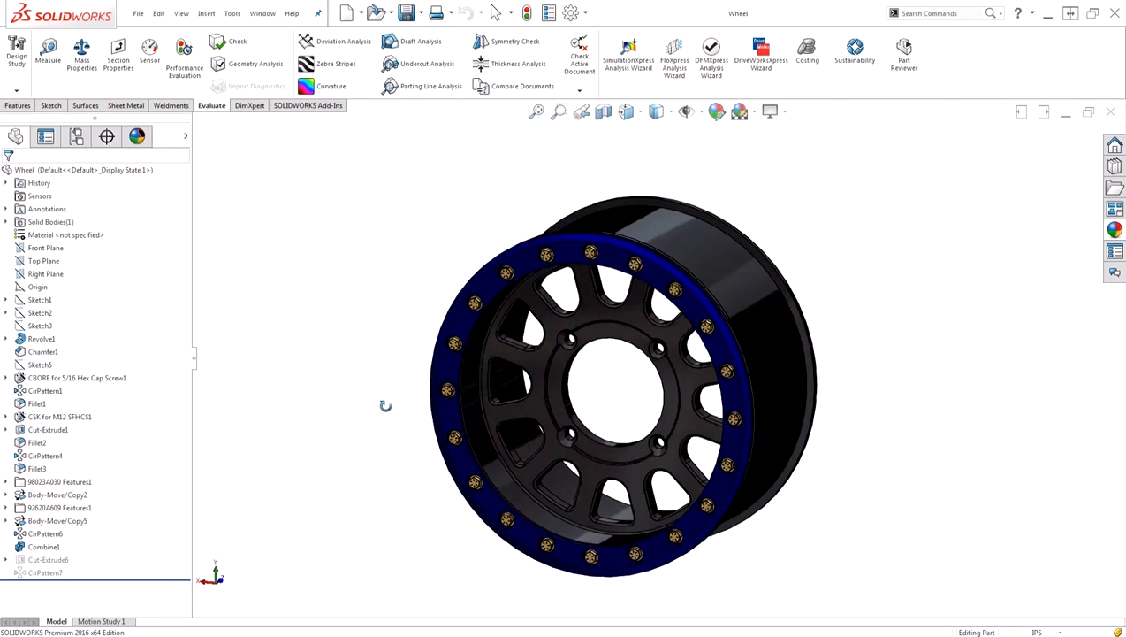
drag(386, 405, 376, 416)
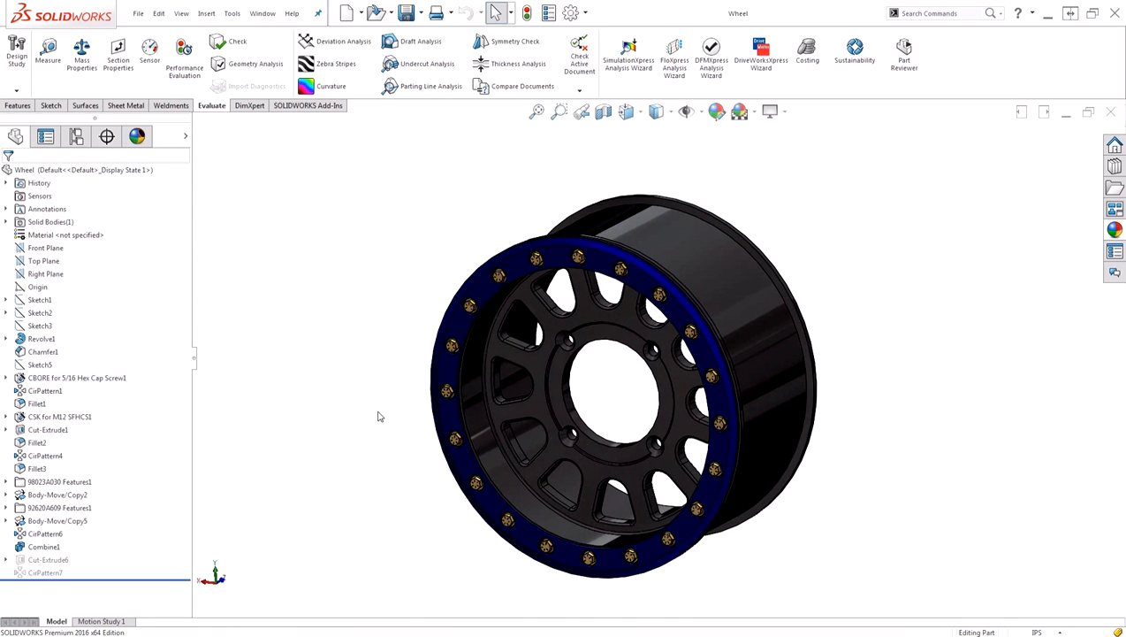
mouse_move(392, 411)
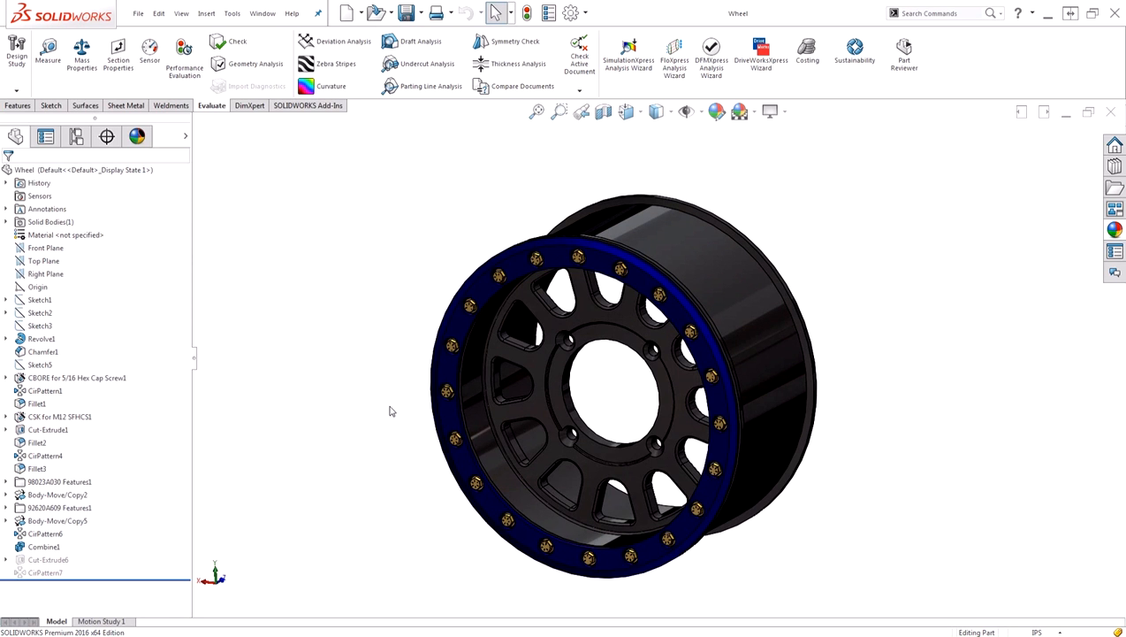
click(64, 234)
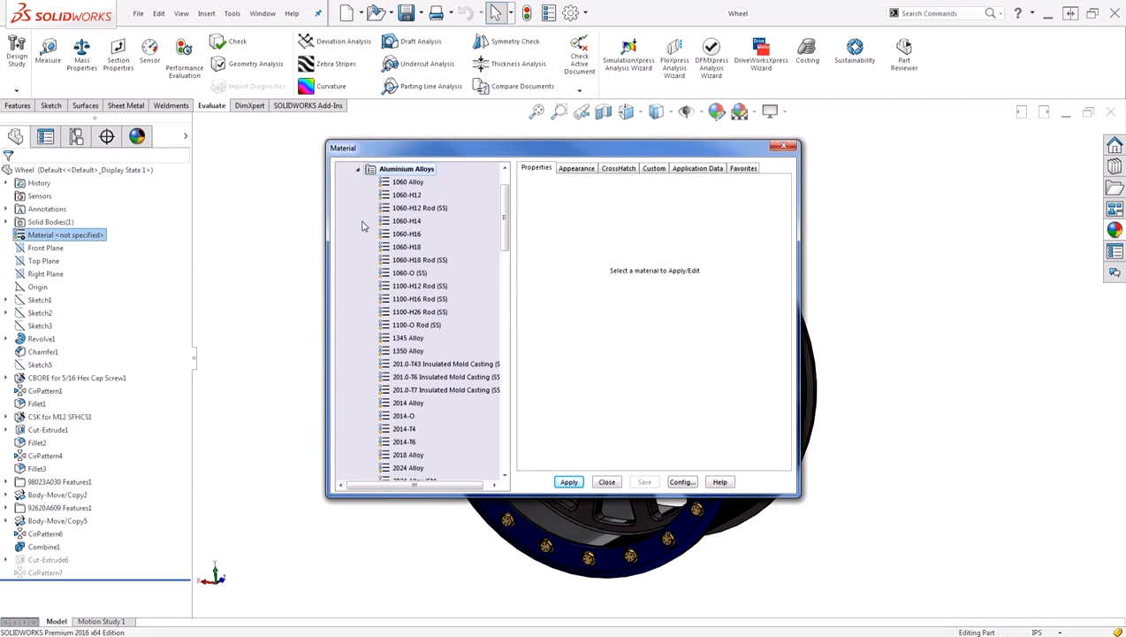
- Select 6061 Alloy under Aluminium Alloys and apply it to the wheel
scroll(down, 3)
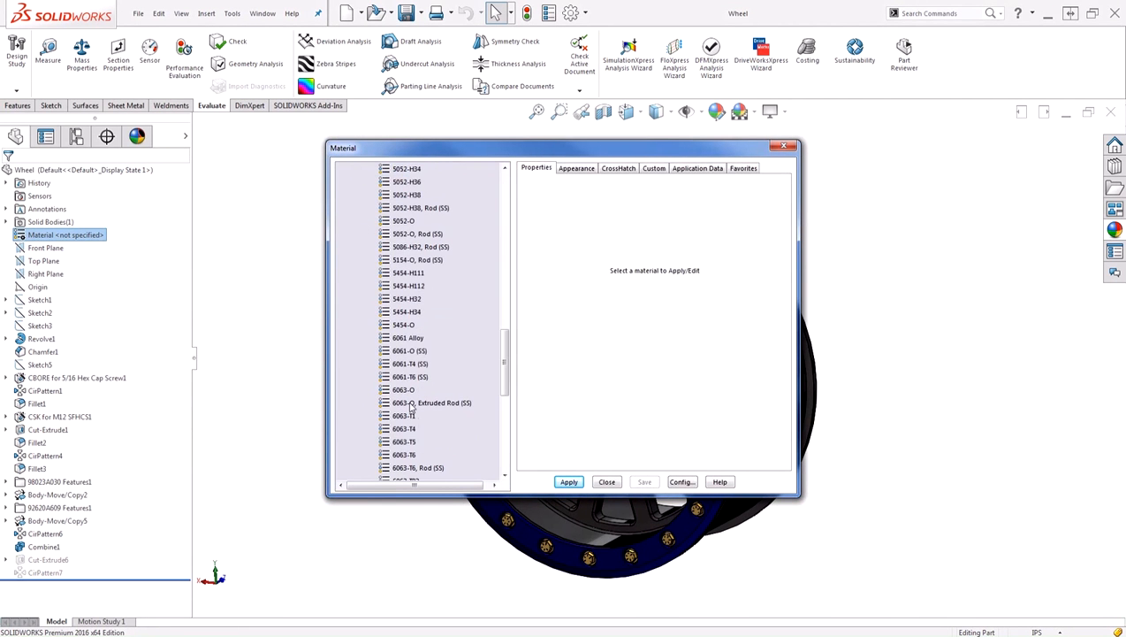
click(407, 337)
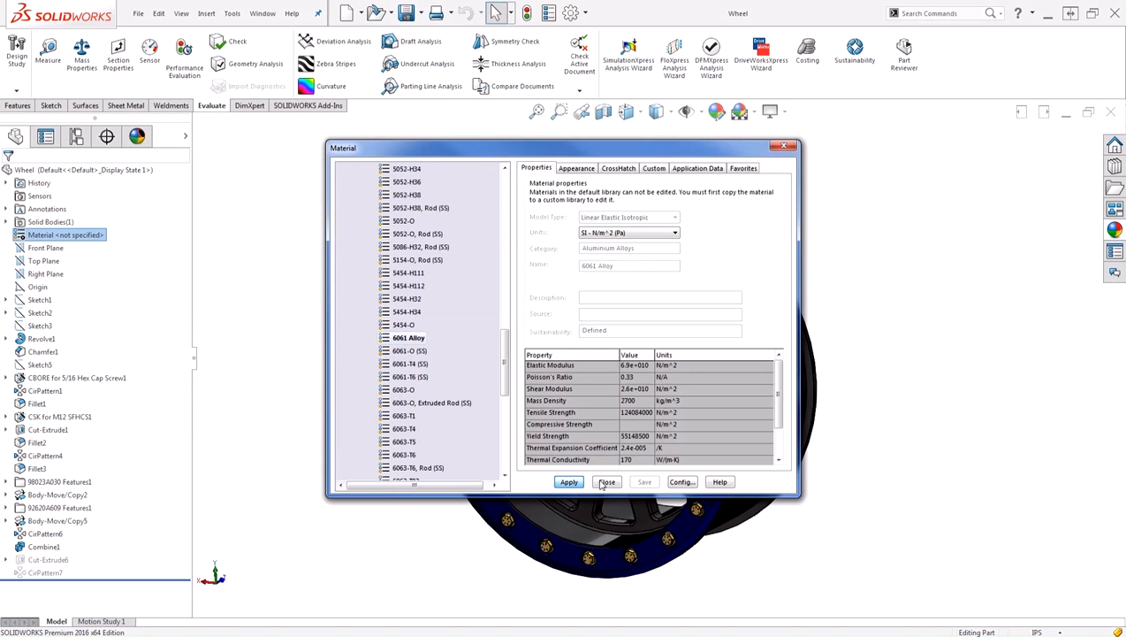
click(606, 481)
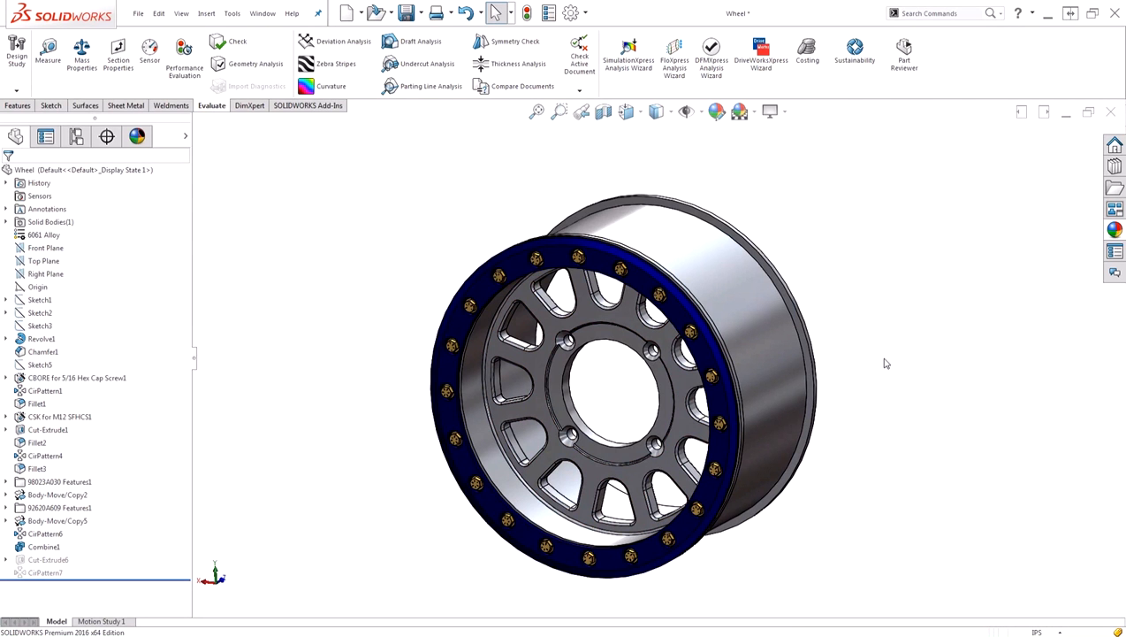
mouse_move(287, 274)
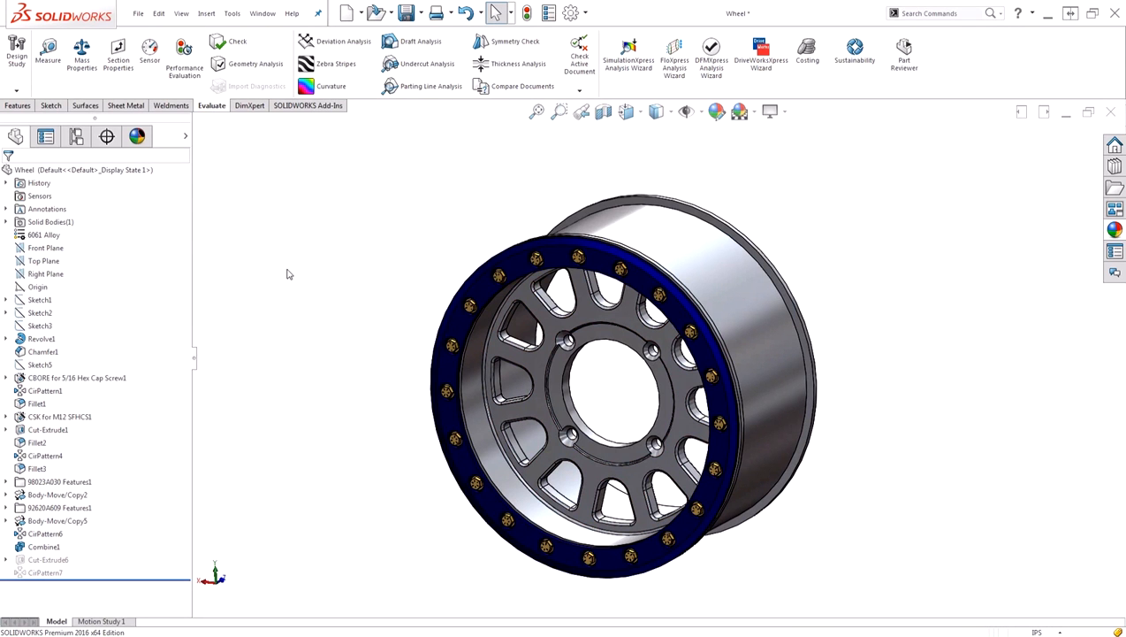
mouse_move(272, 265)
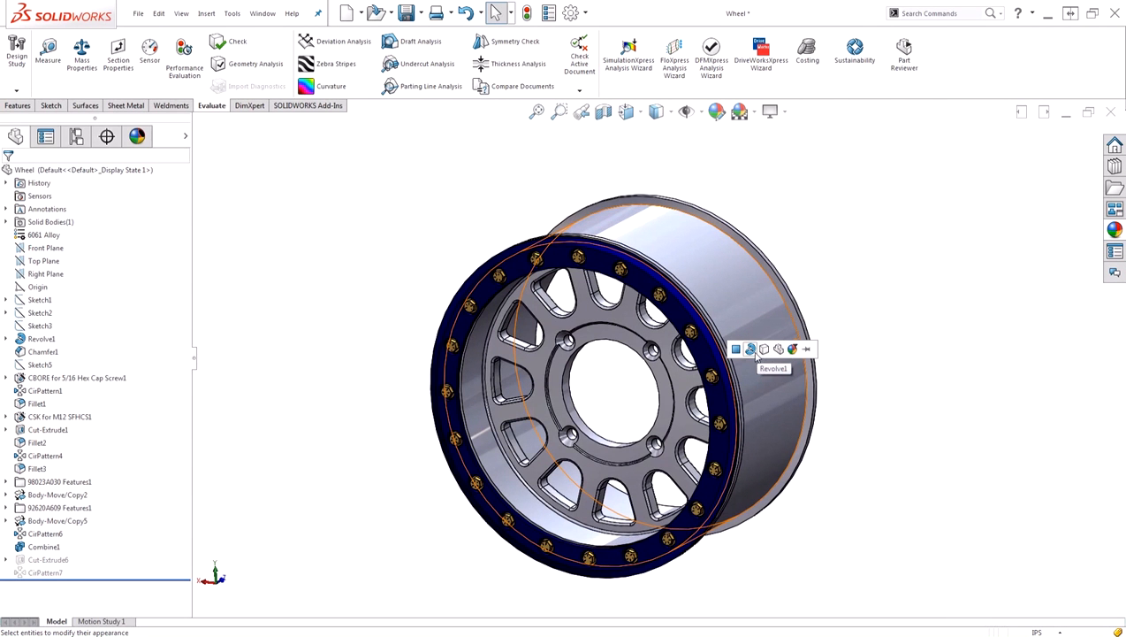
mouse_move(764, 348)
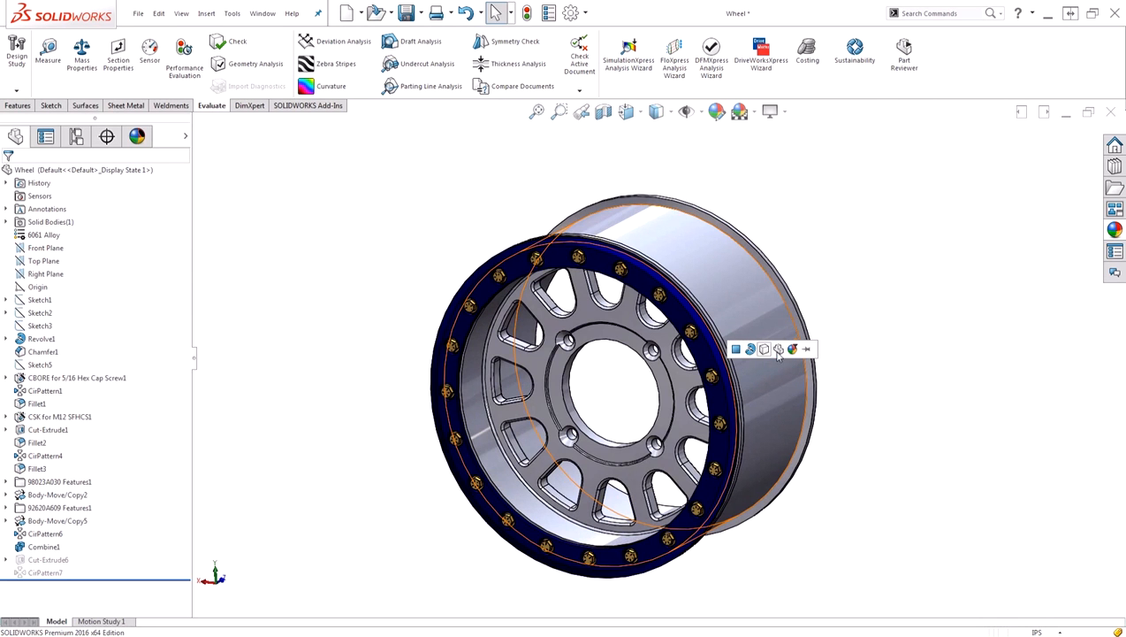
mouse_move(779, 348)
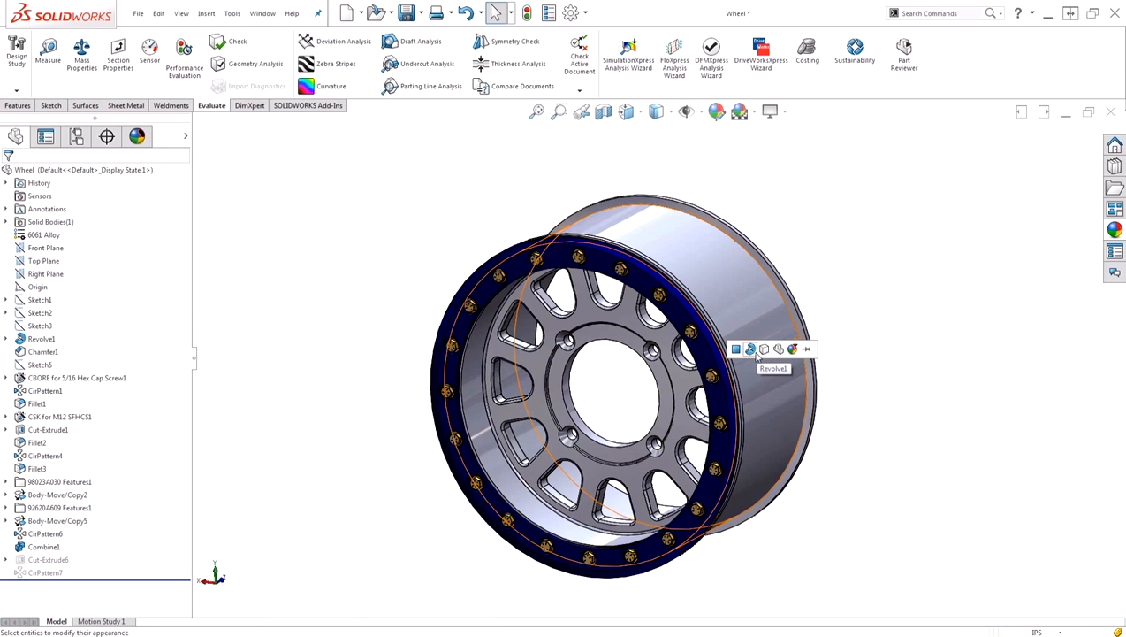
mouse_move(738, 353)
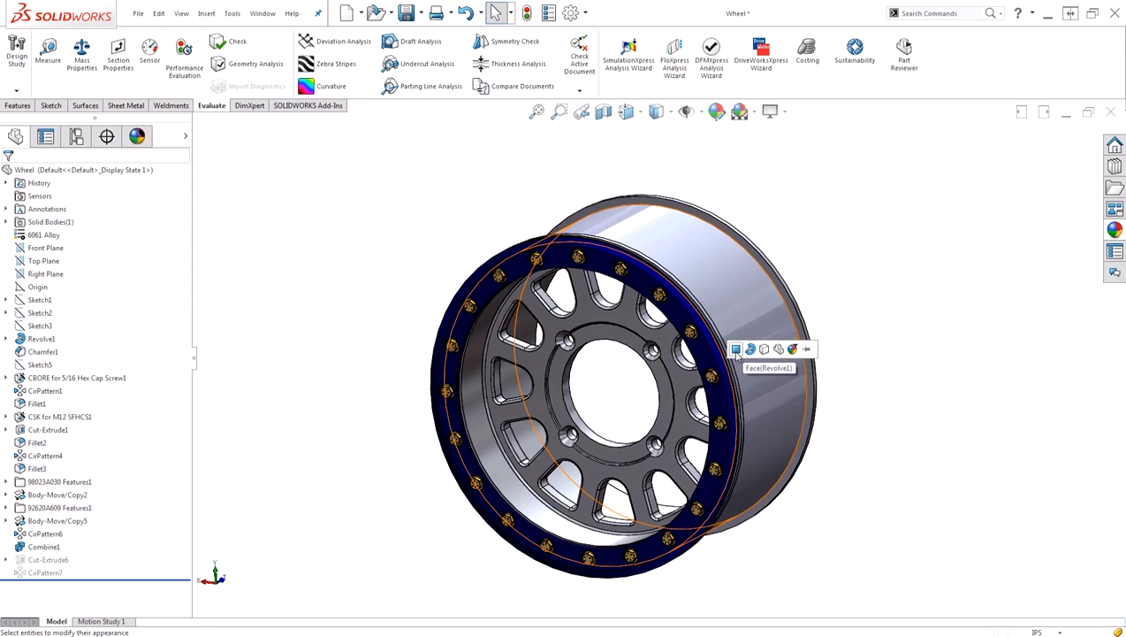
click(856, 270)
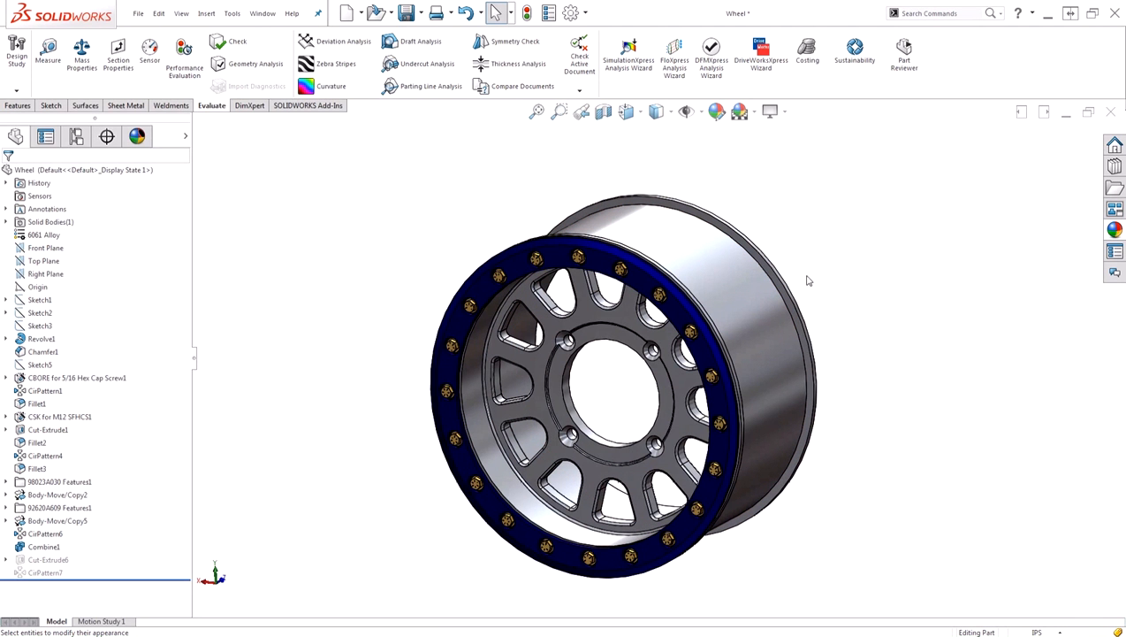
- Undo the 6061 Alloy assignment and select the part's Material entry
click(469, 12)
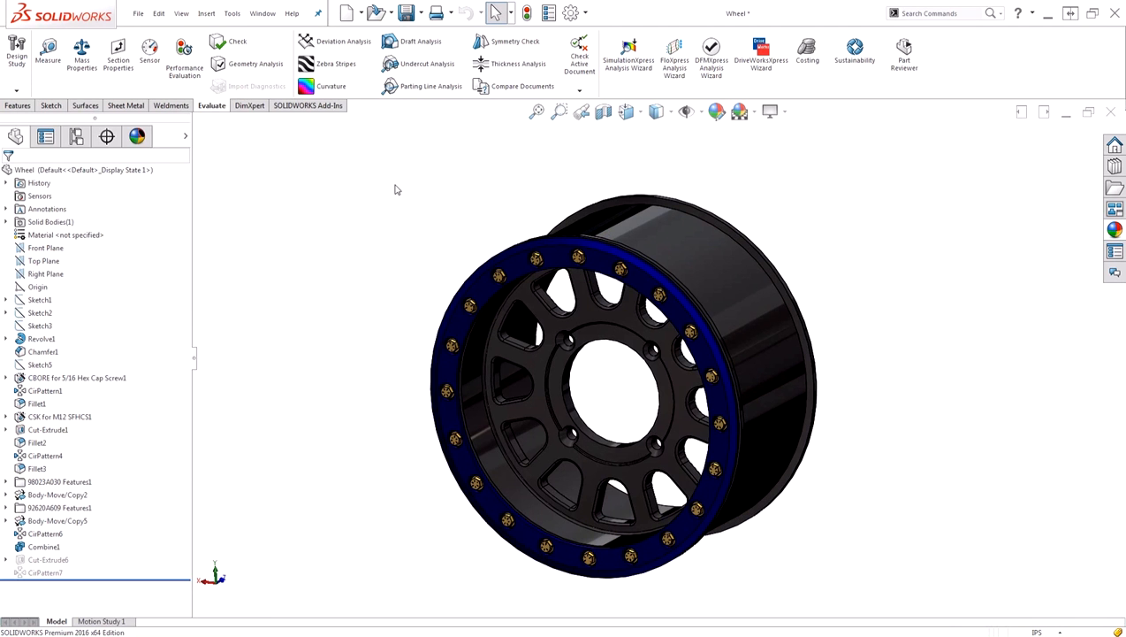
click(65, 234)
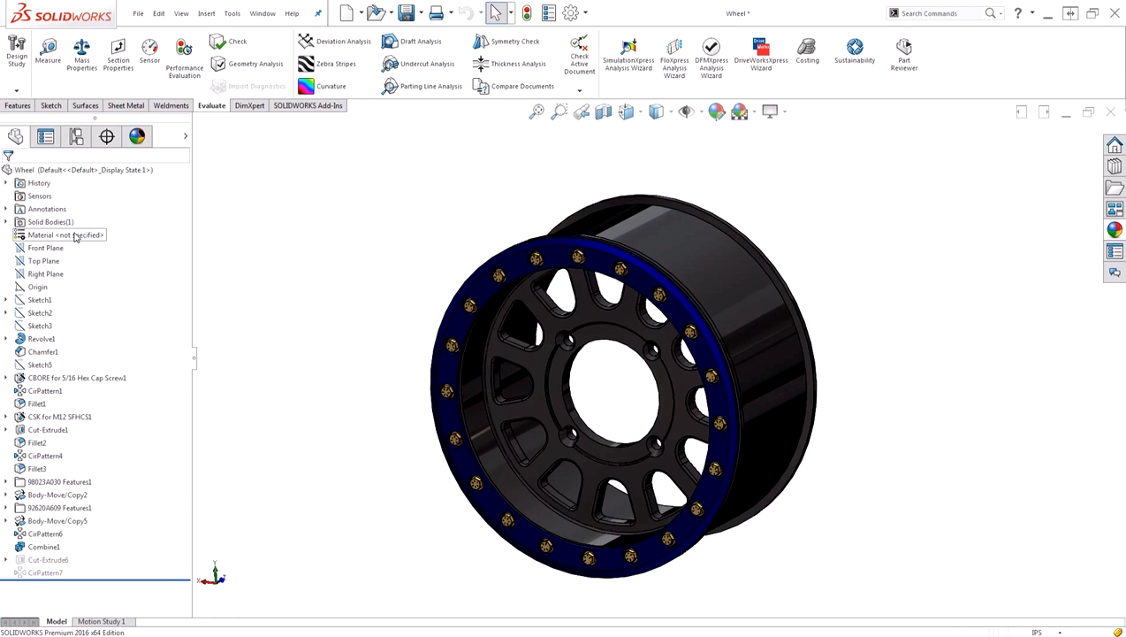
- Reopen Edit Material from the Material entry and pick 6061 Alloy
right_click(65, 234)
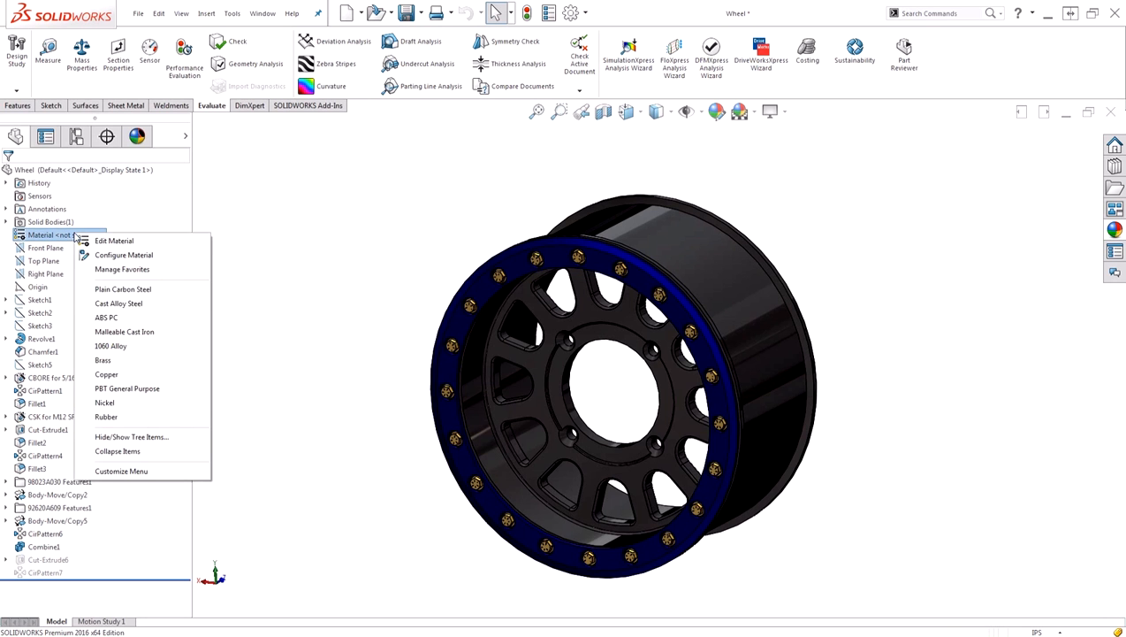
click(114, 240)
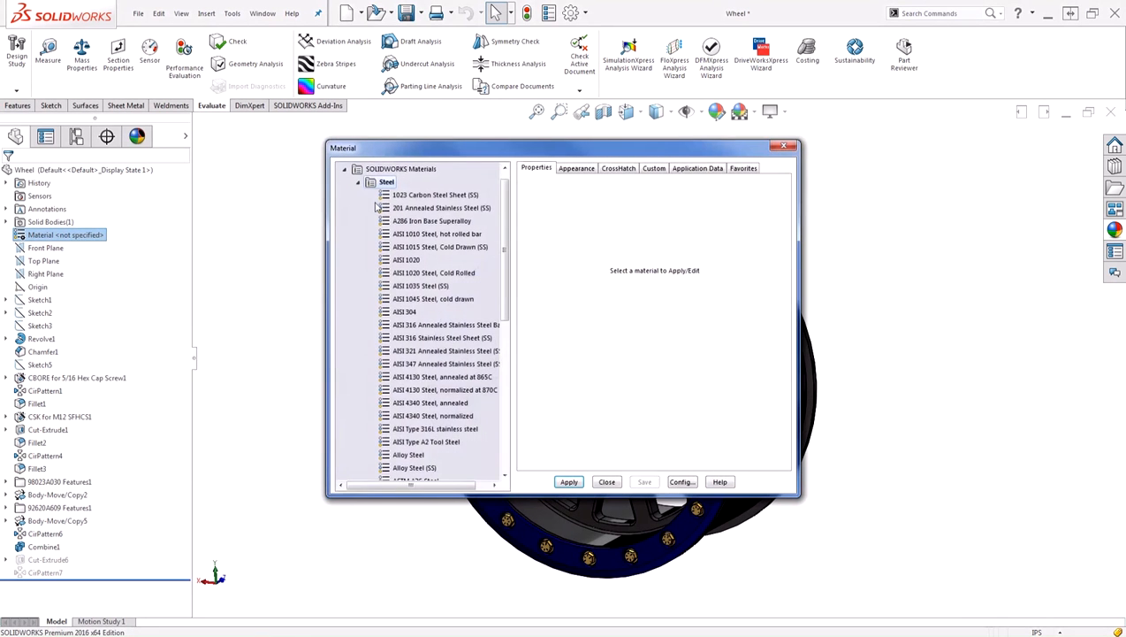
scroll(down, 3)
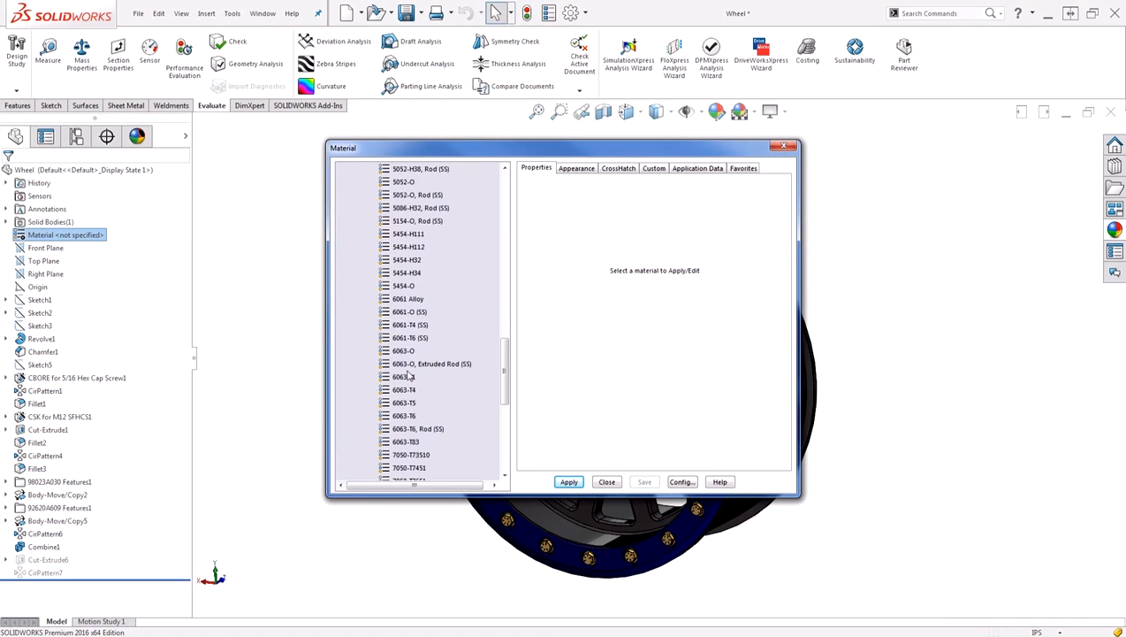
click(409, 298)
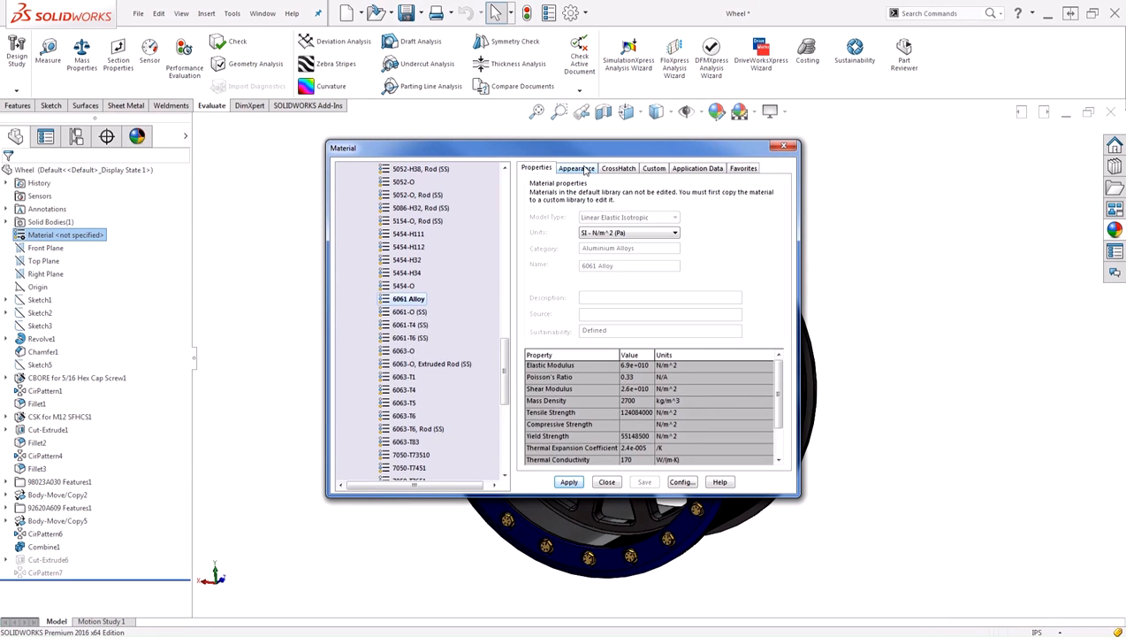
- Apply 6061 Alloy with its appearance unchecked, keeping the black finish, and close the editor
click(577, 168)
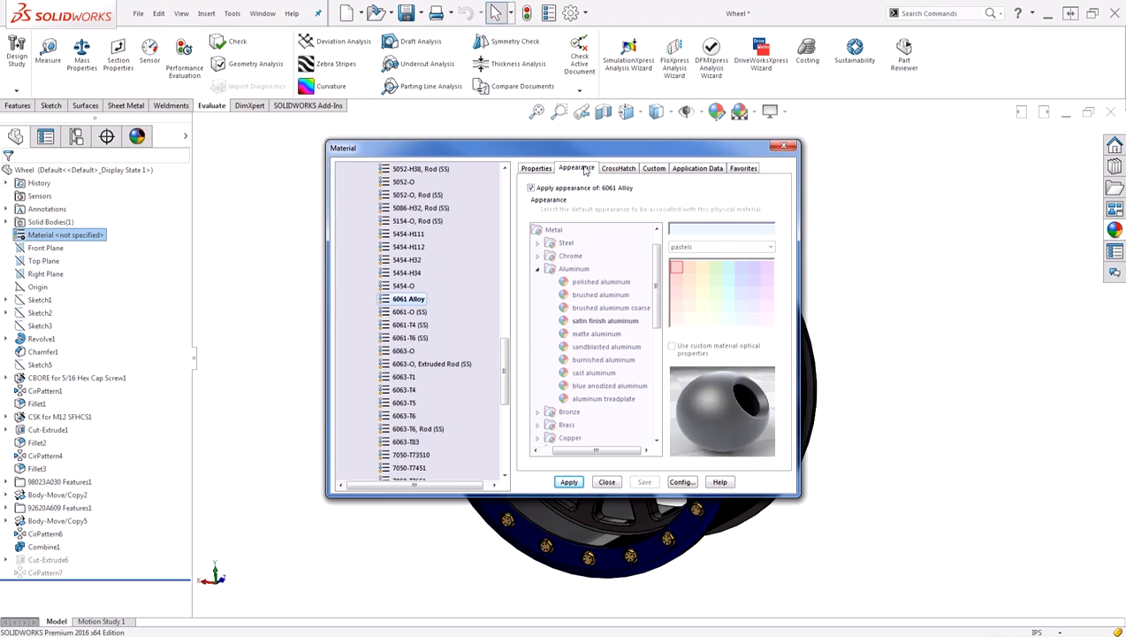
mouse_move(655, 413)
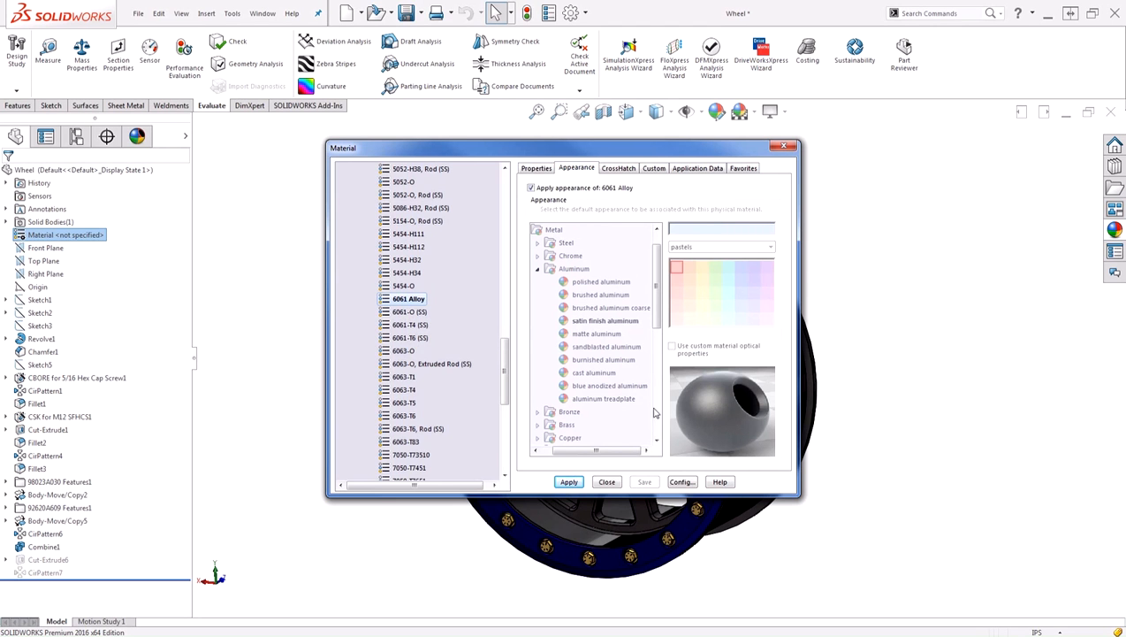
mouse_move(681, 412)
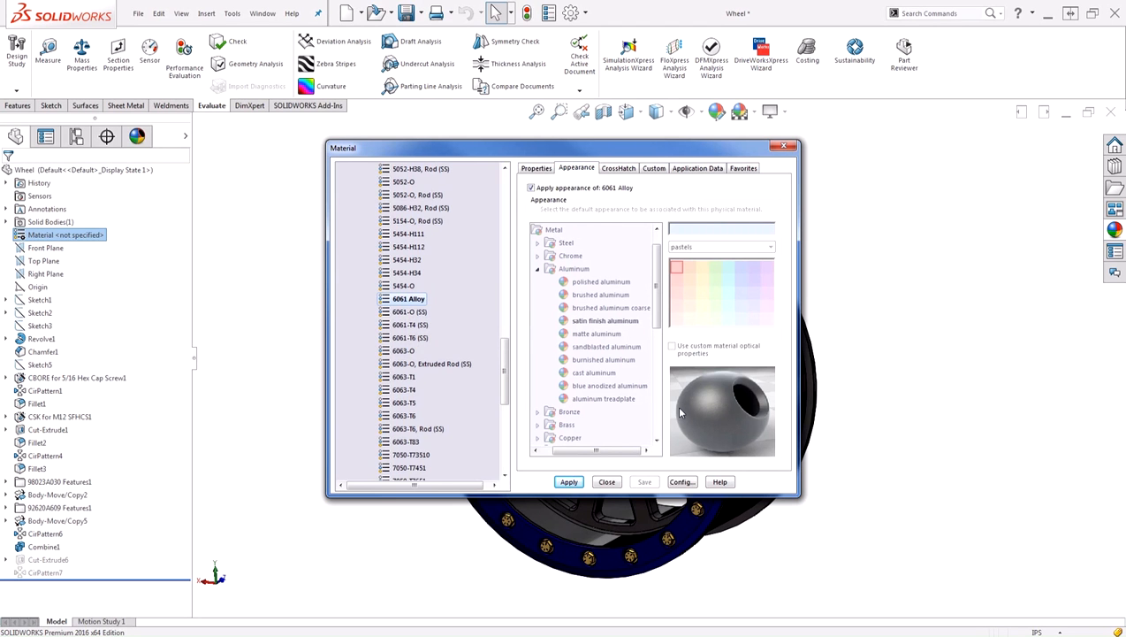
click(532, 188)
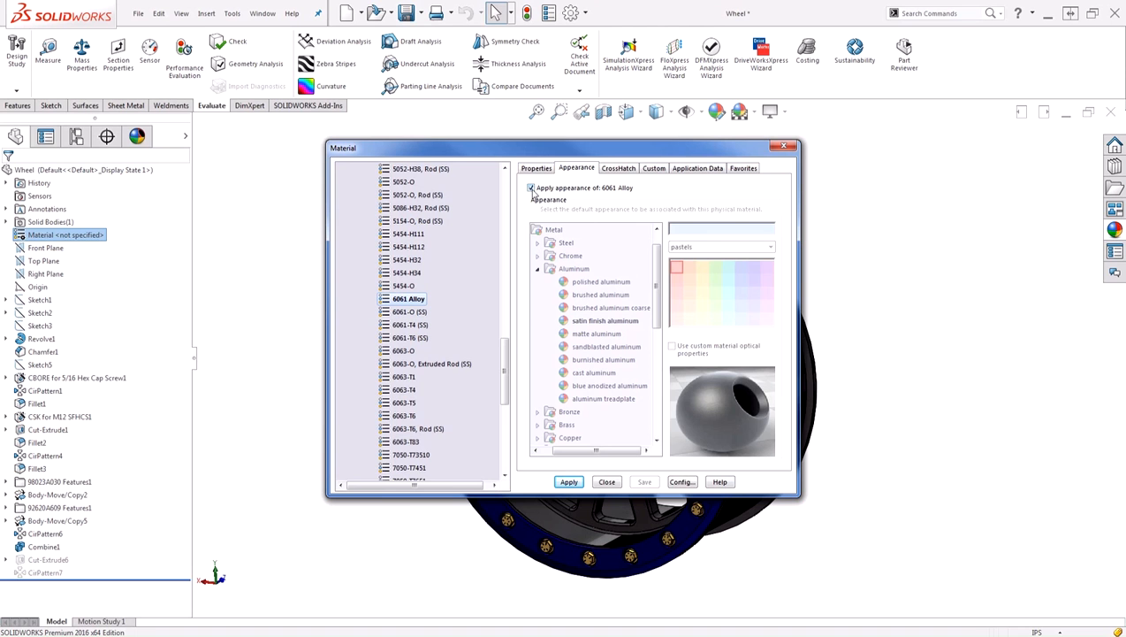
mouse_move(531, 194)
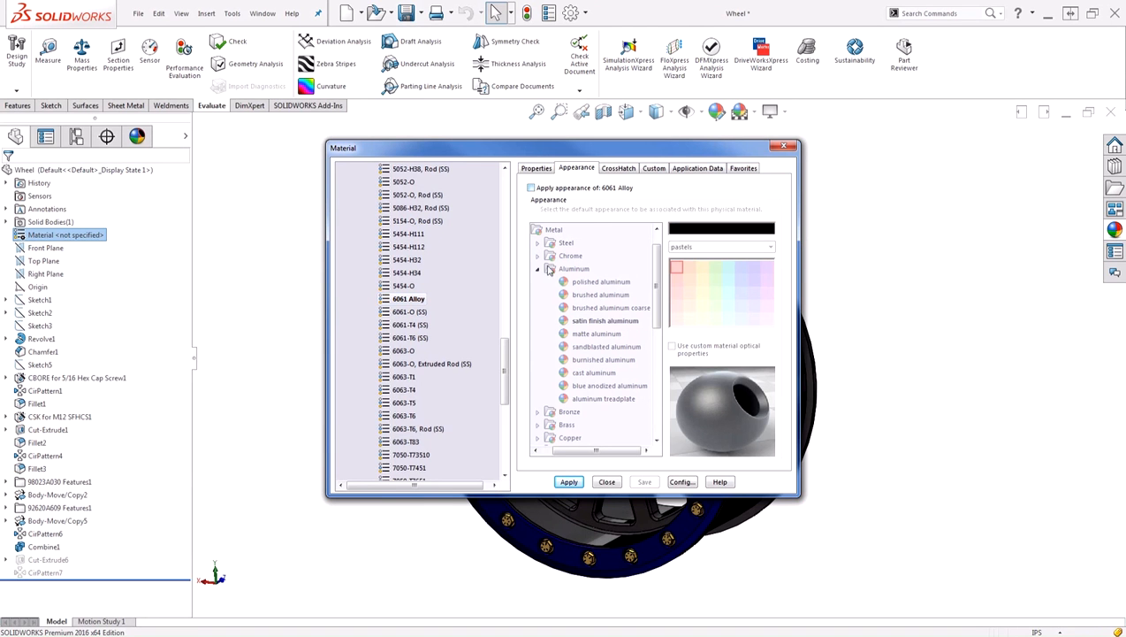
click(568, 481)
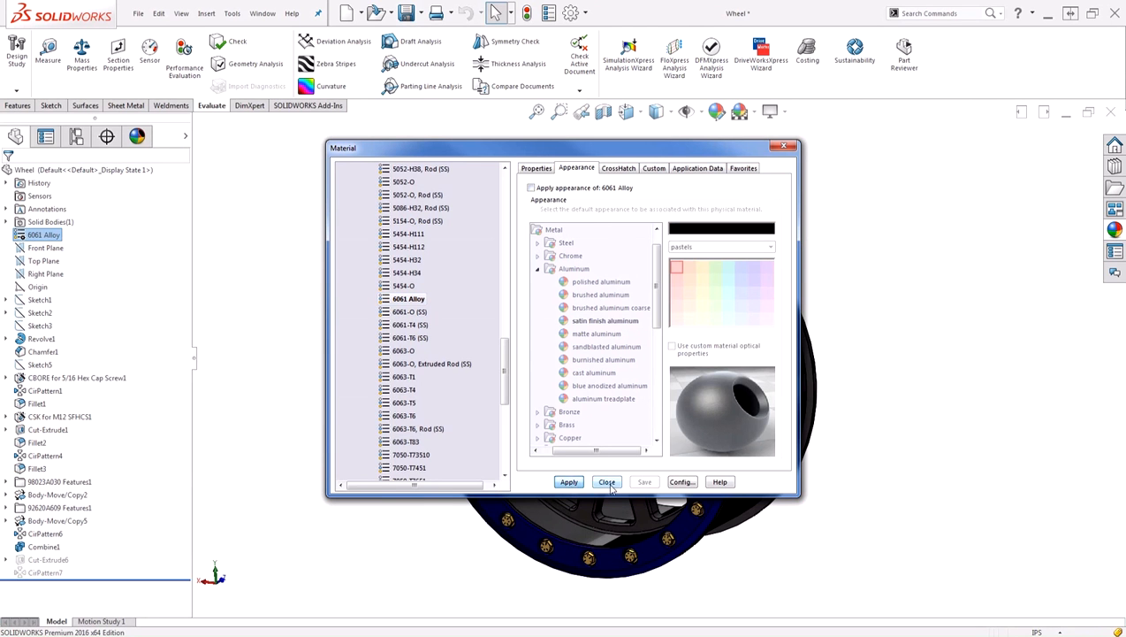
click(607, 481)
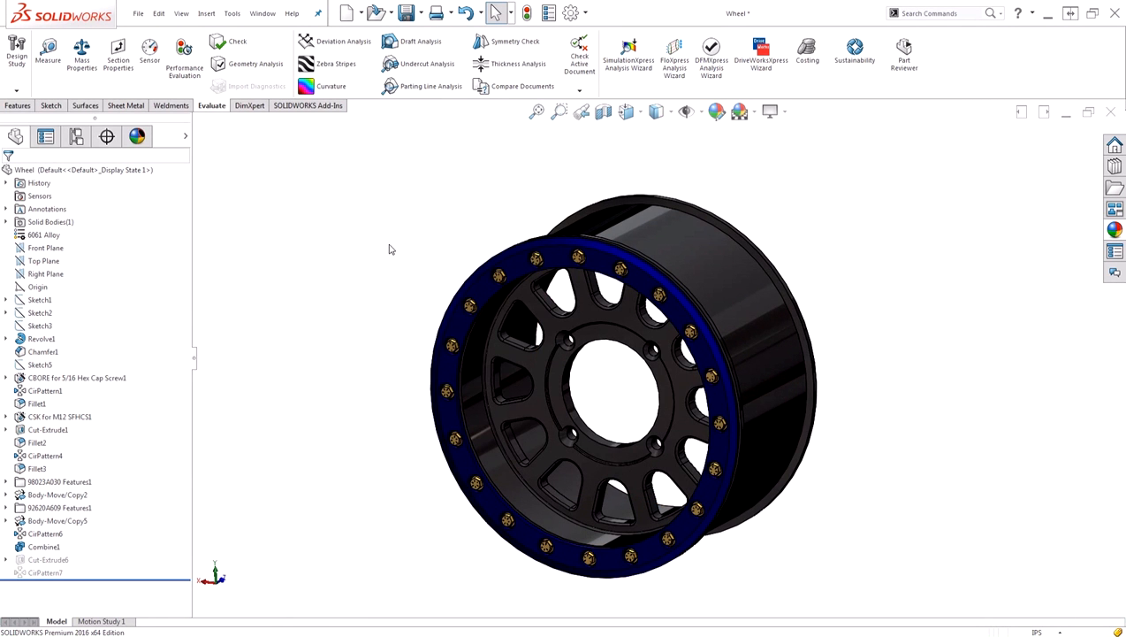
mouse_move(201, 118)
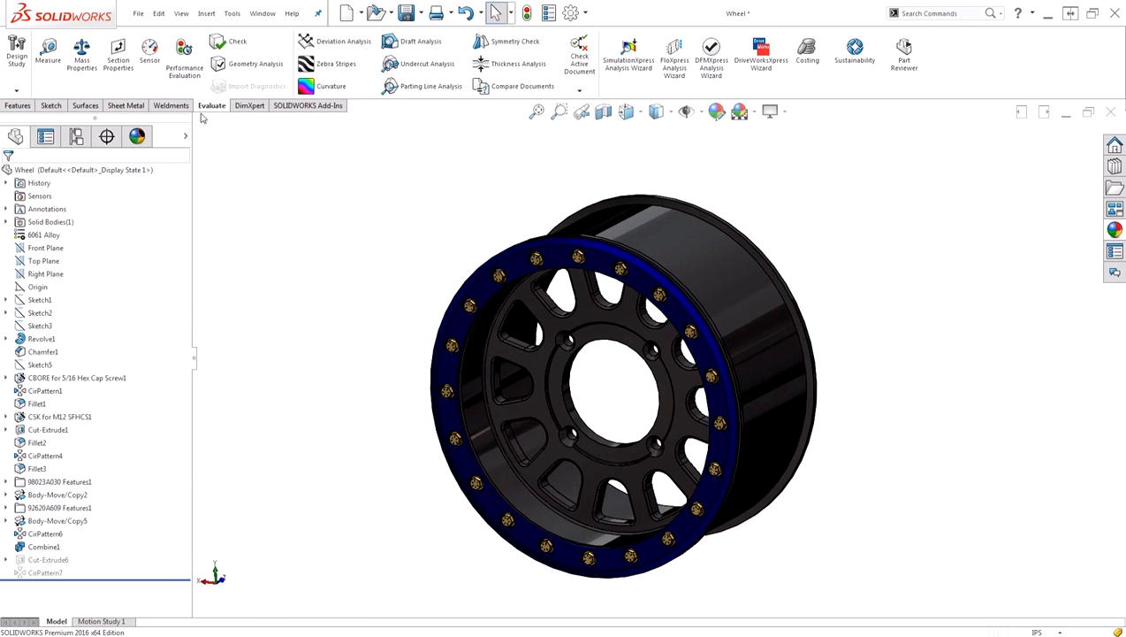
- Run Mass Properties to show the wheel's density, mass, volume and inertia
click(81, 53)
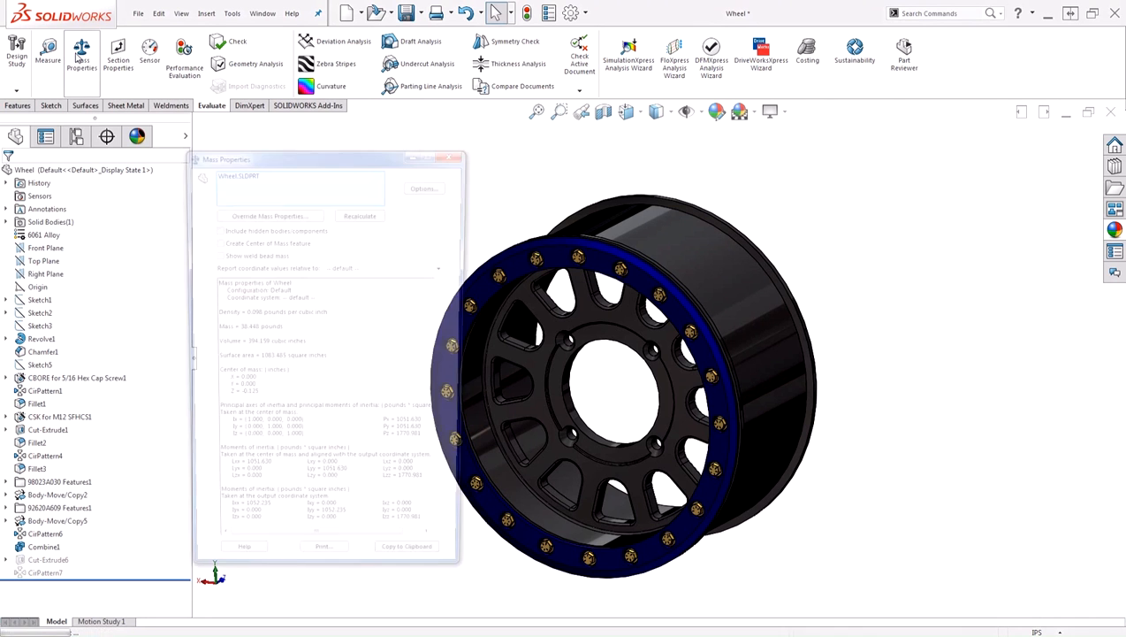